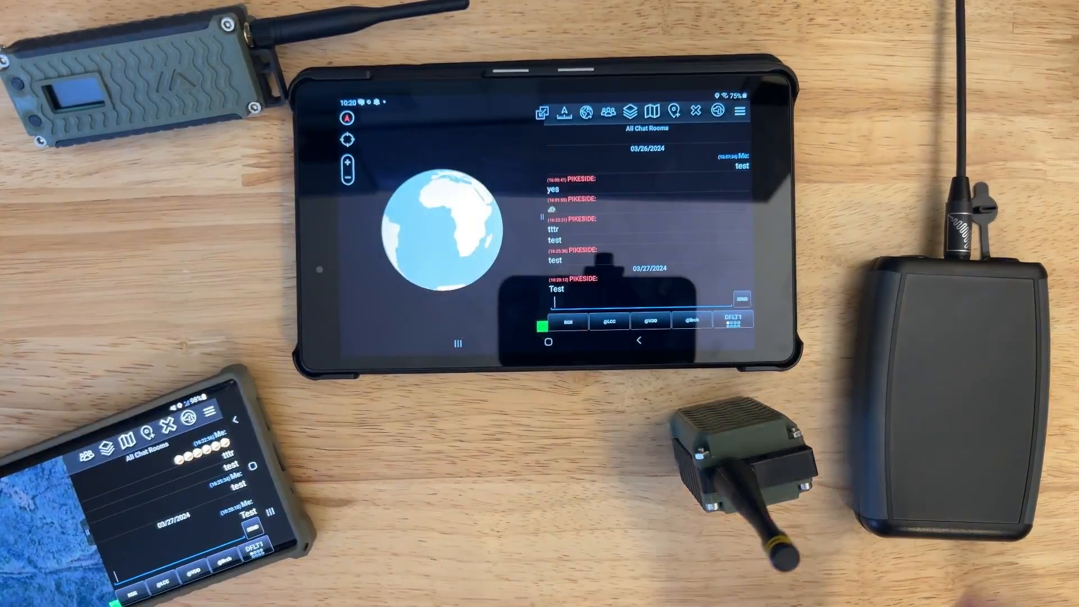
- Start a reply in the All Chat Rooms message box by typing "repl"
click(620, 289)
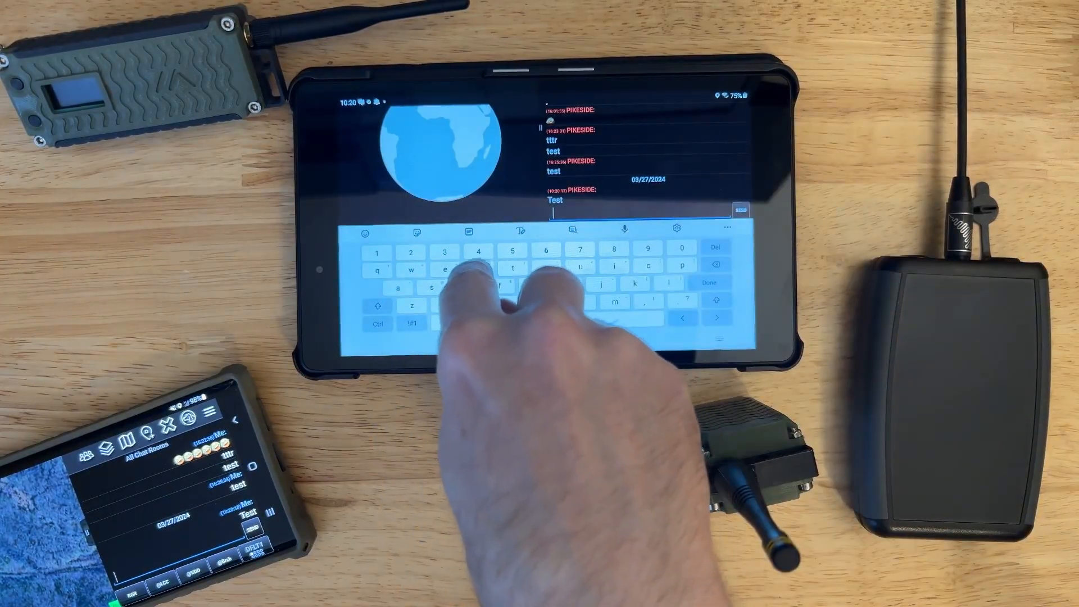
text(repl)
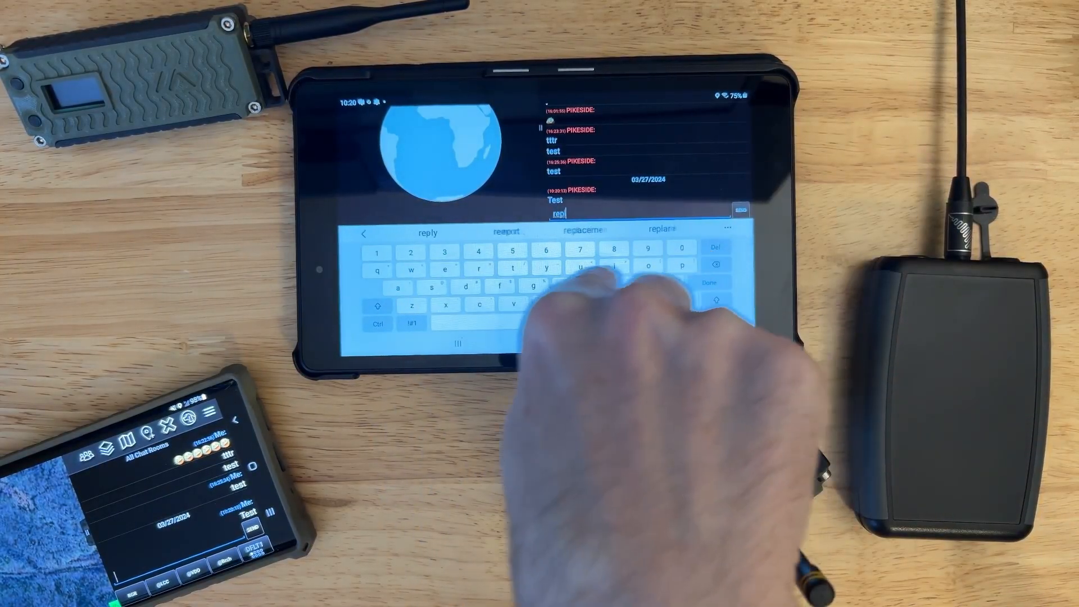